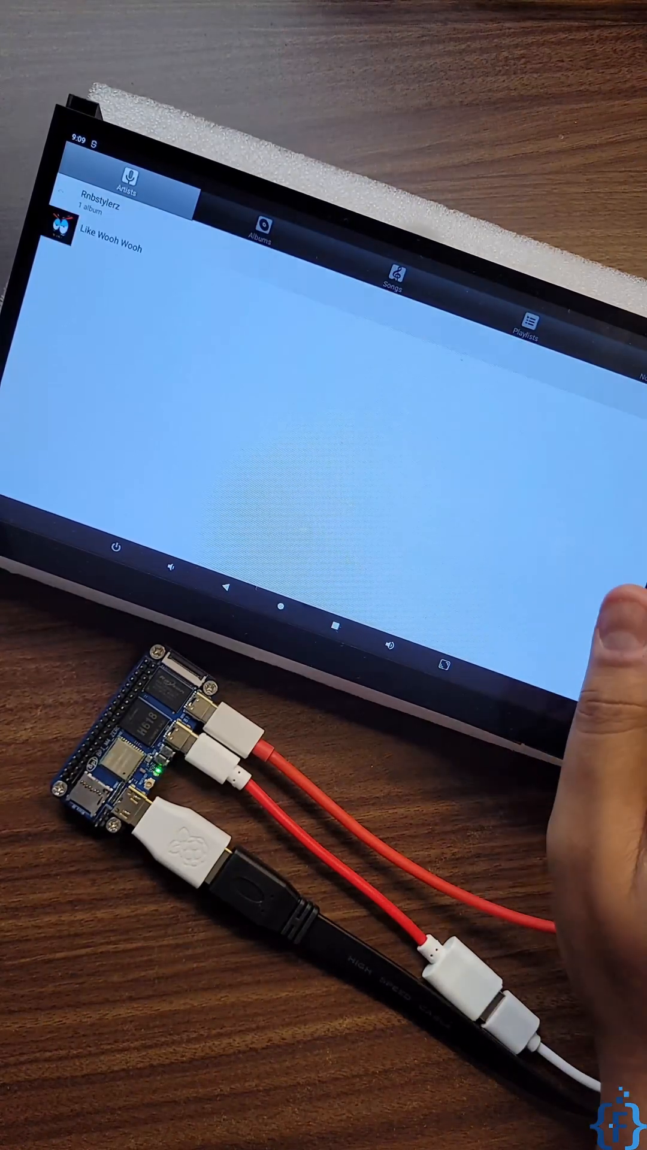
# Step: Play Rnbstylerz's 'Like Wooh Wooh - Radio Edit' and pause it in the now-playing view
pyautogui.click(104, 248)
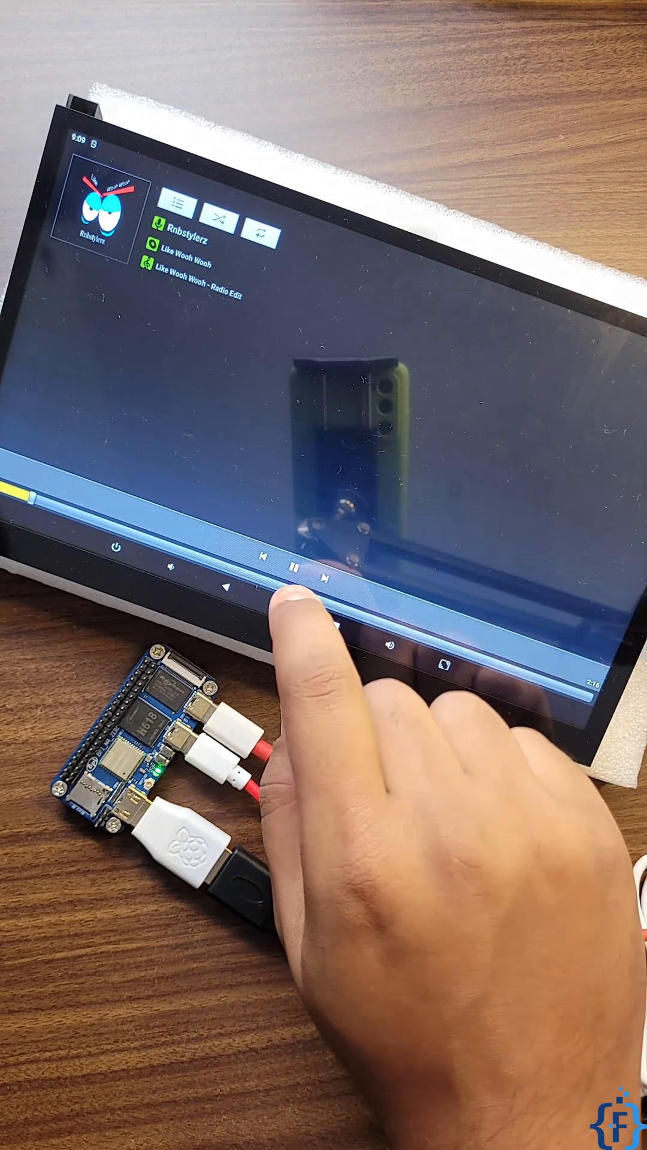
pyautogui.click(297, 574)
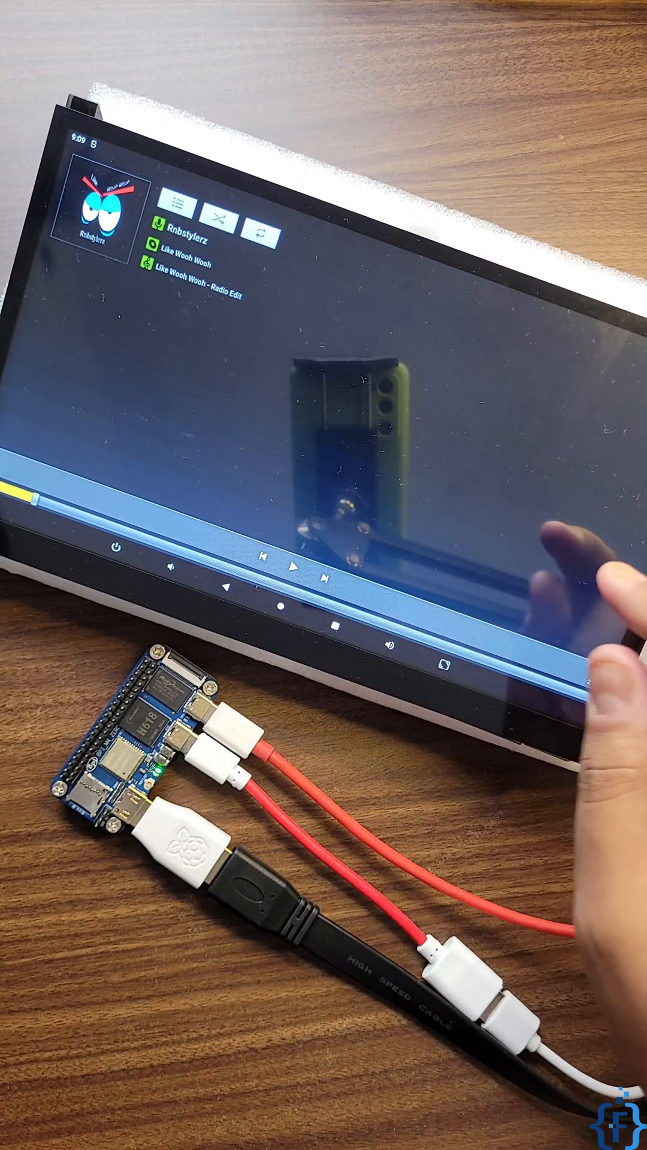